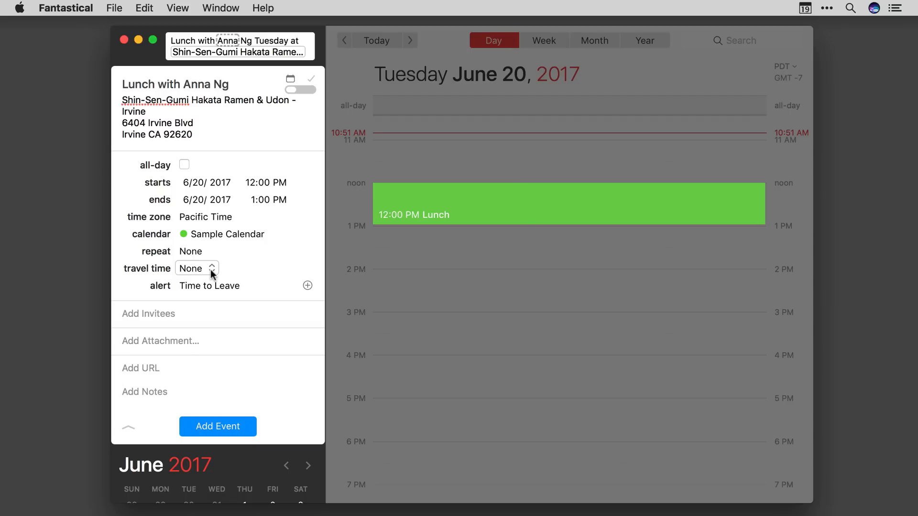
Set the lunch event's travel time to the 8-minute drive by car from Work
click(196, 268)
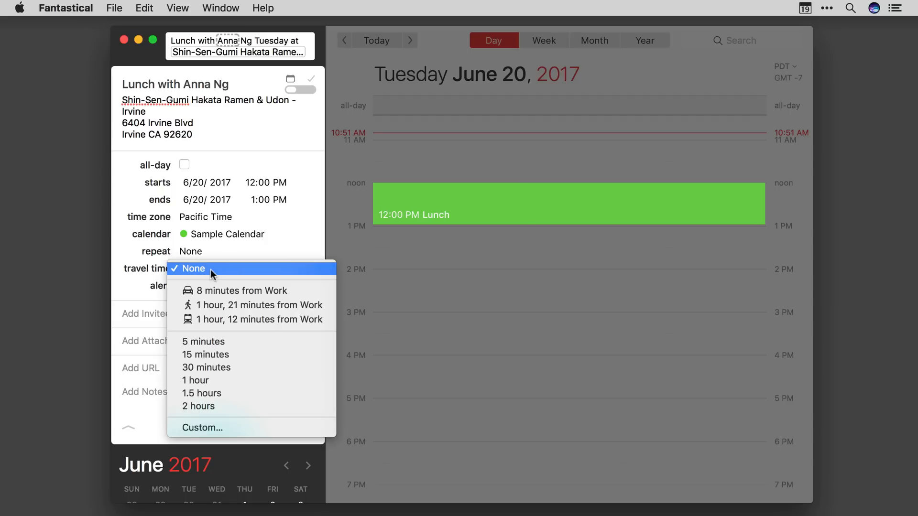
mouse_move(210, 291)
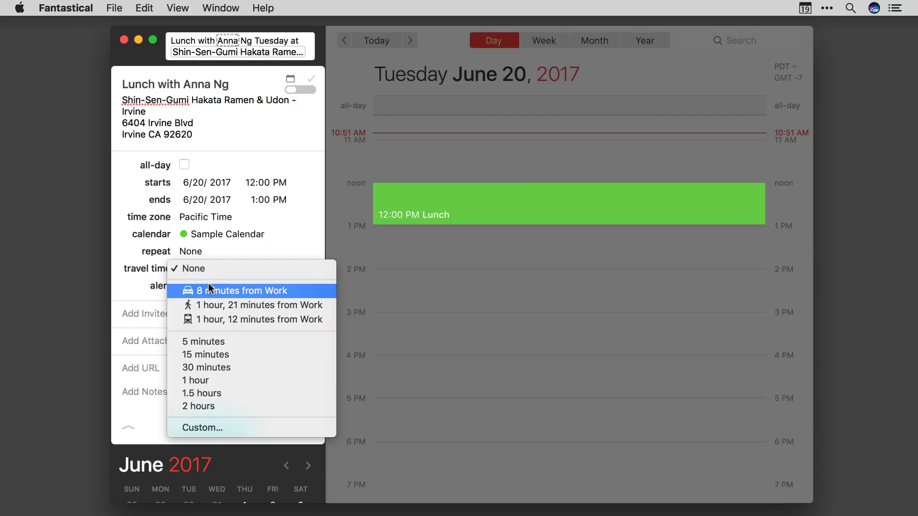
mouse_move(209, 294)
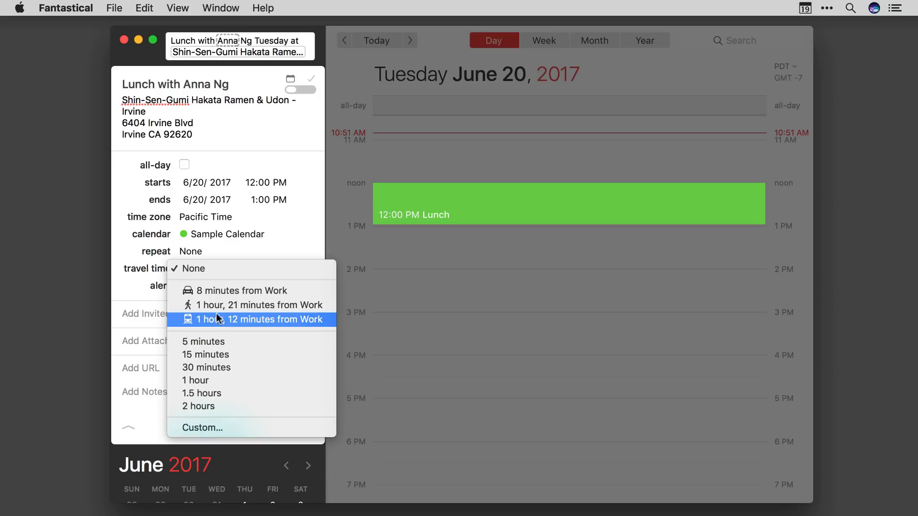
mouse_move(217, 290)
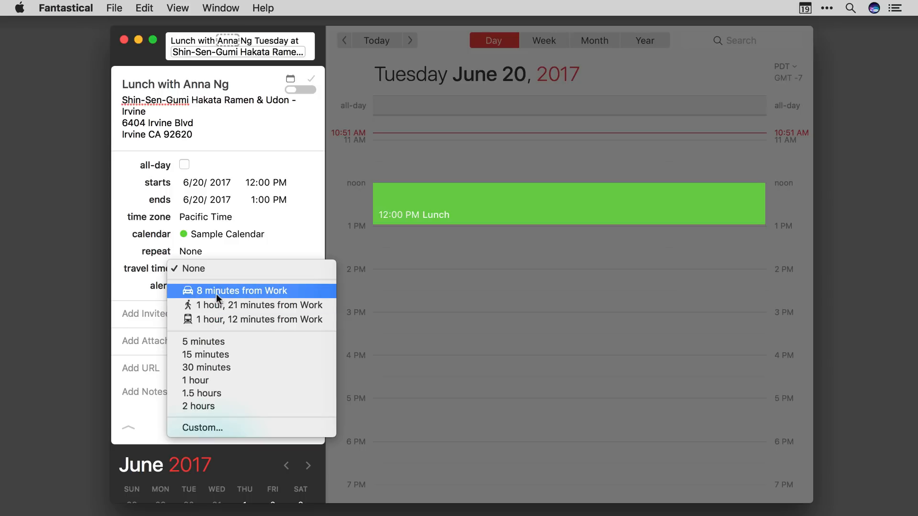
click(239, 291)
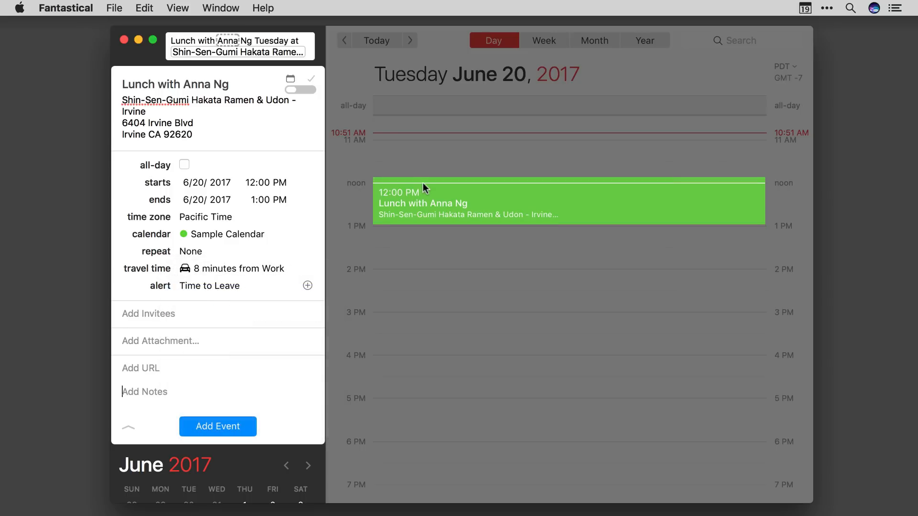
mouse_move(428, 184)
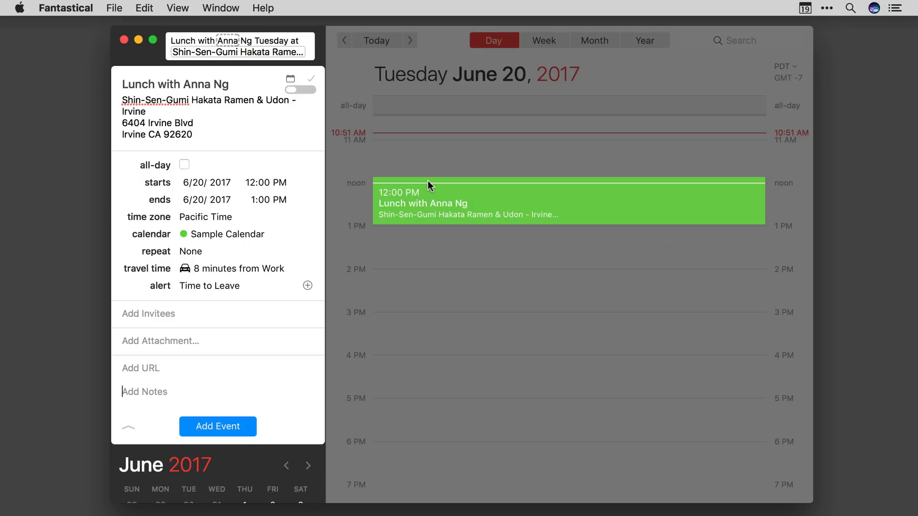
mouse_move(358, 246)
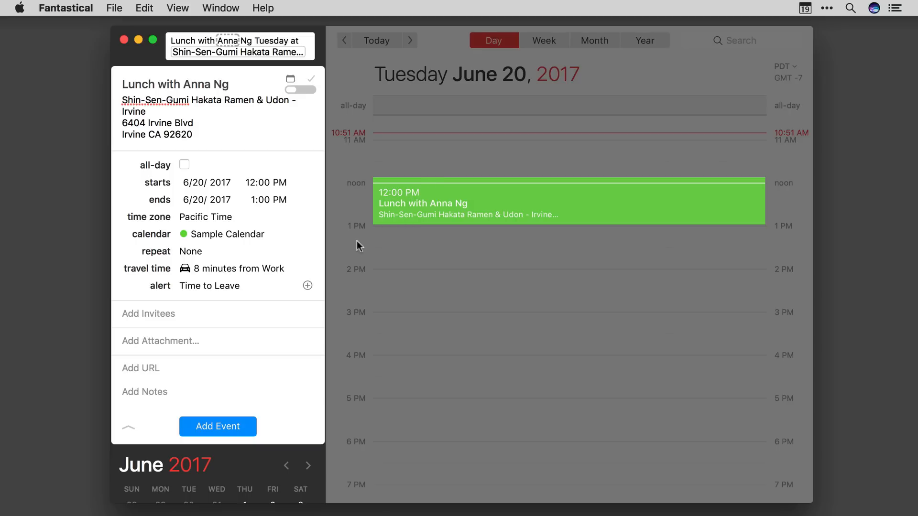
click(237, 268)
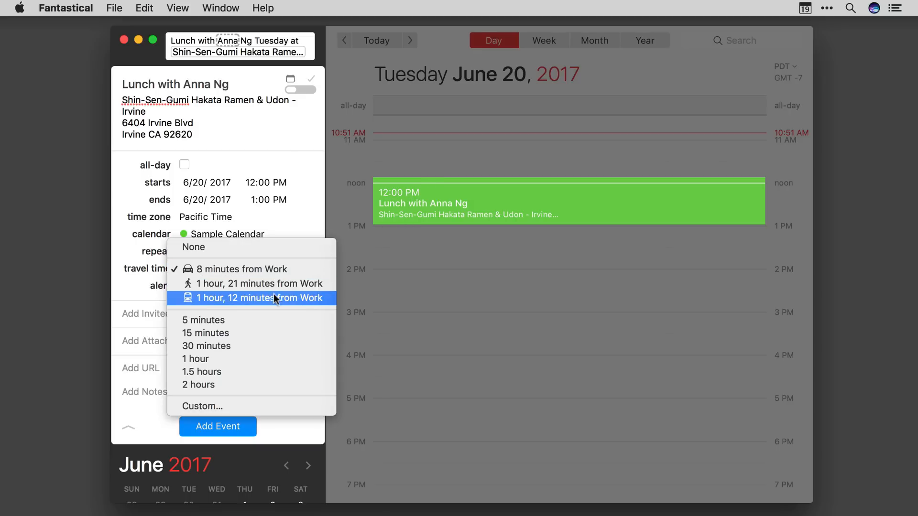
click(206, 345)
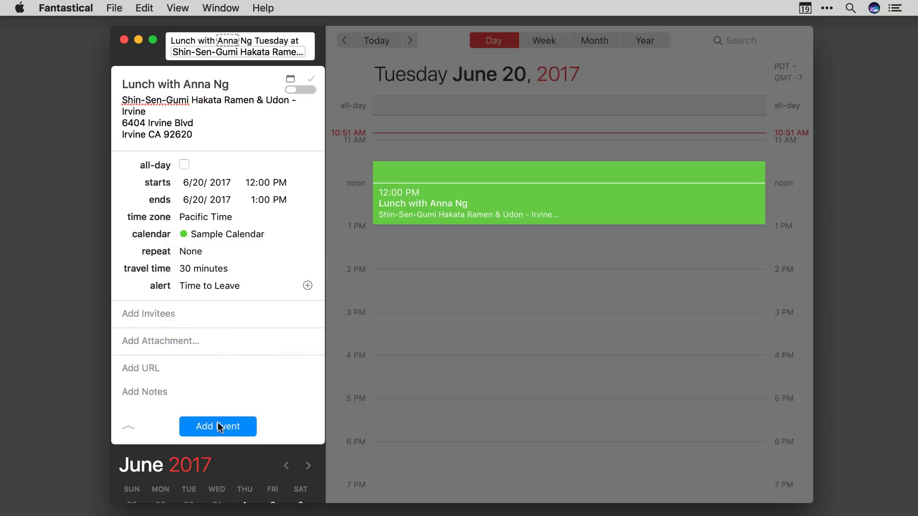
click(217, 426)
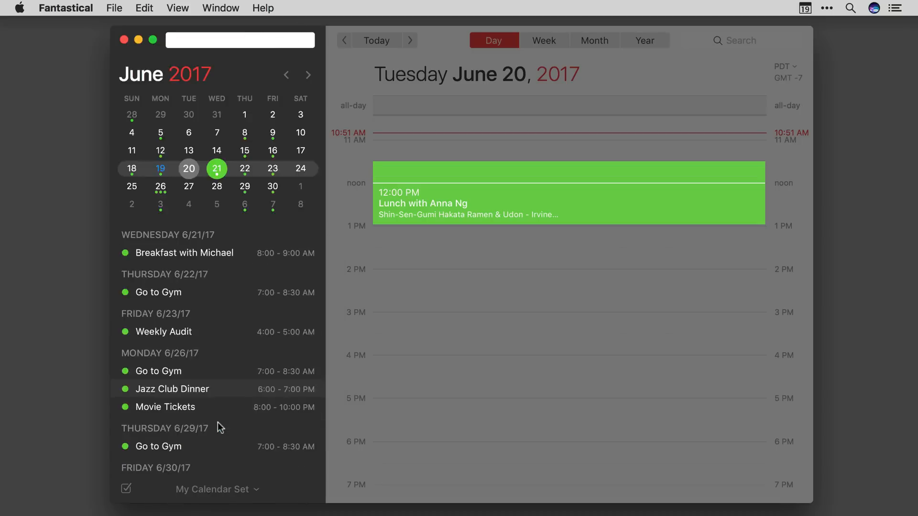